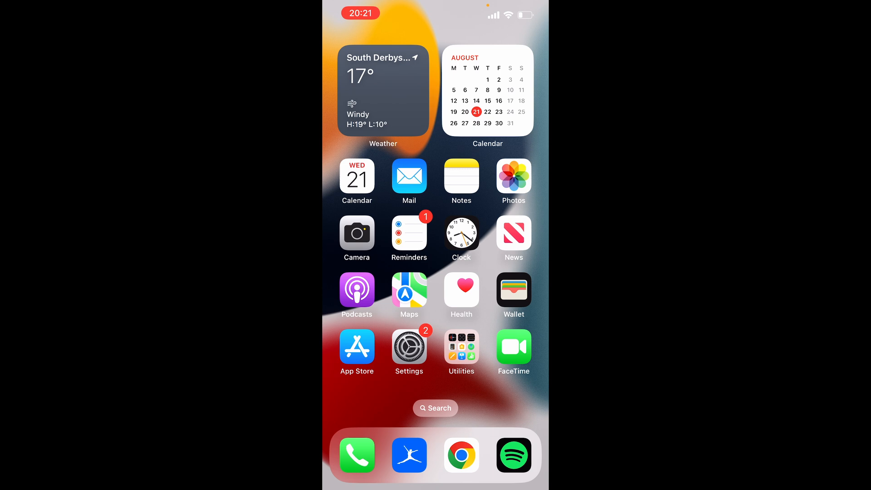
Launch Settings from the home screen and scroll down toward the Passwords entry
left_click(409, 346)
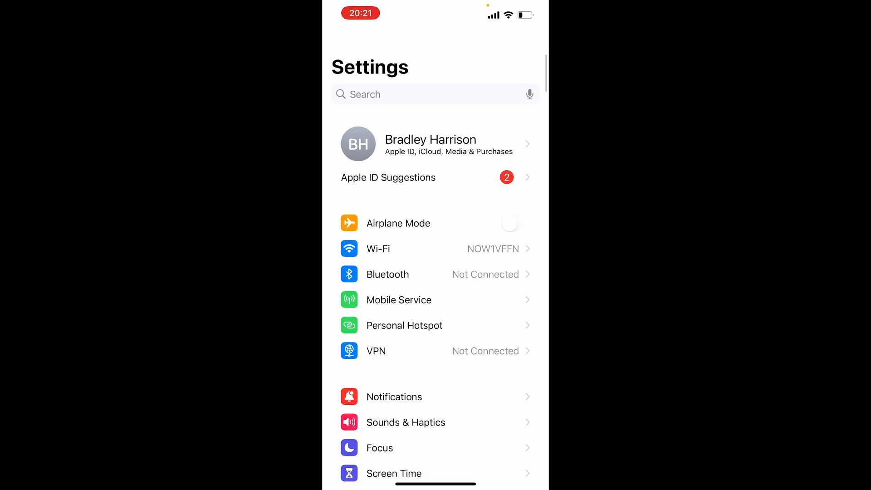
scroll("down", 3)
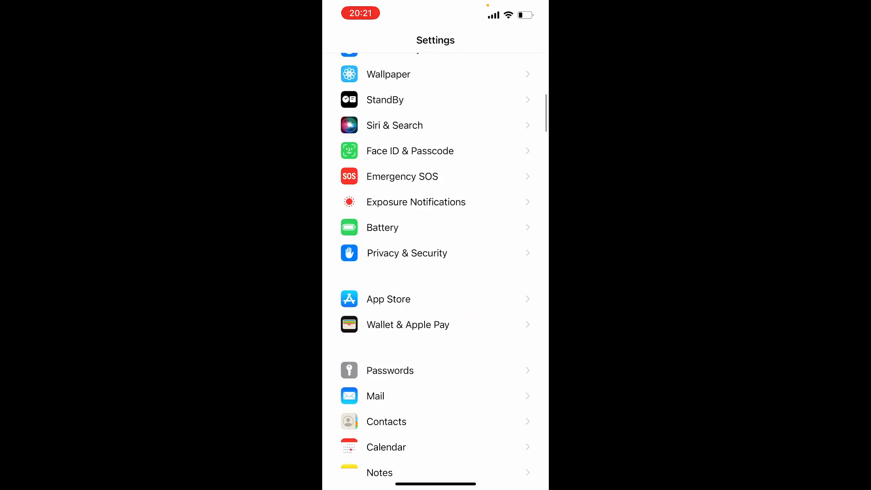
scroll("down", 3)
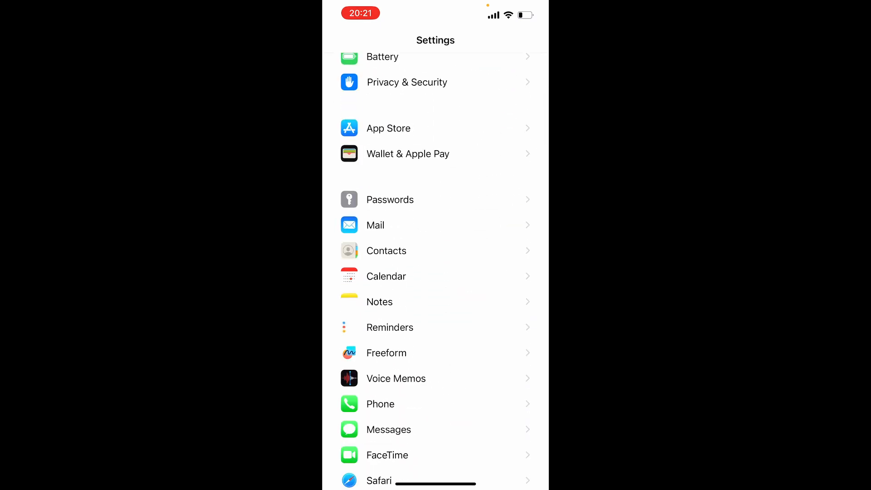
Search the saved passwords for 'google' and open a google.com login
left_click(390, 199)
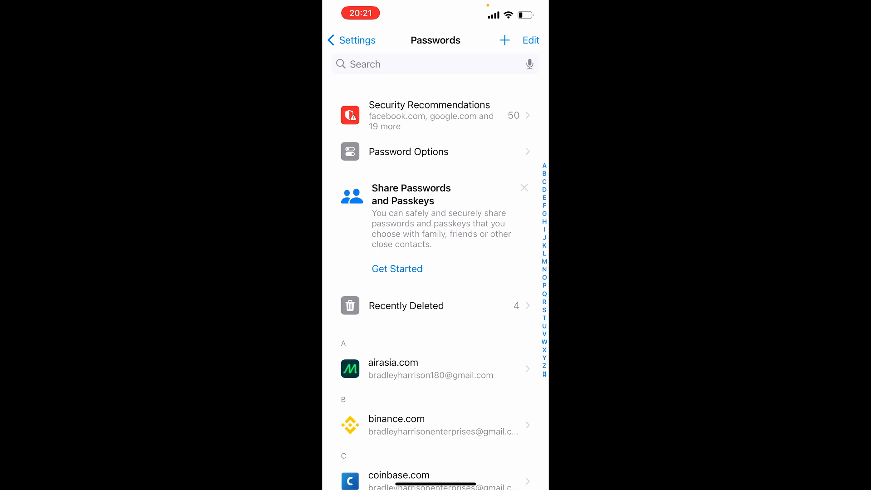
type("google")
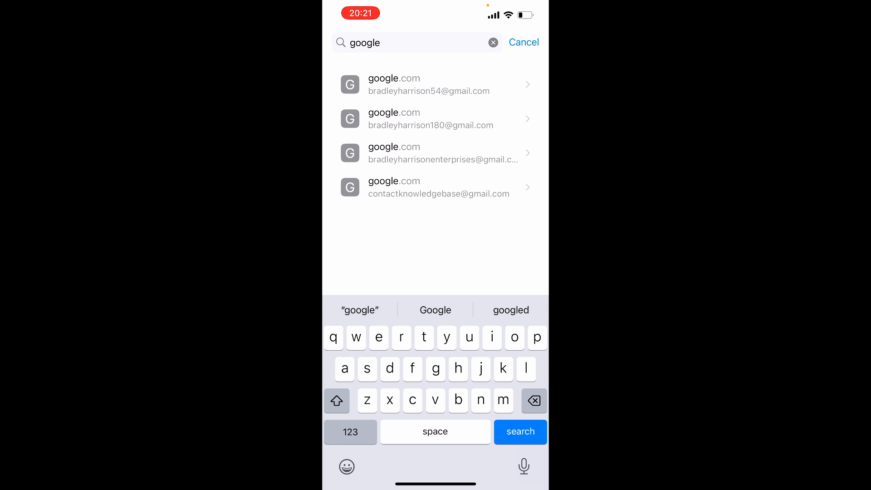
left_click(493, 42)
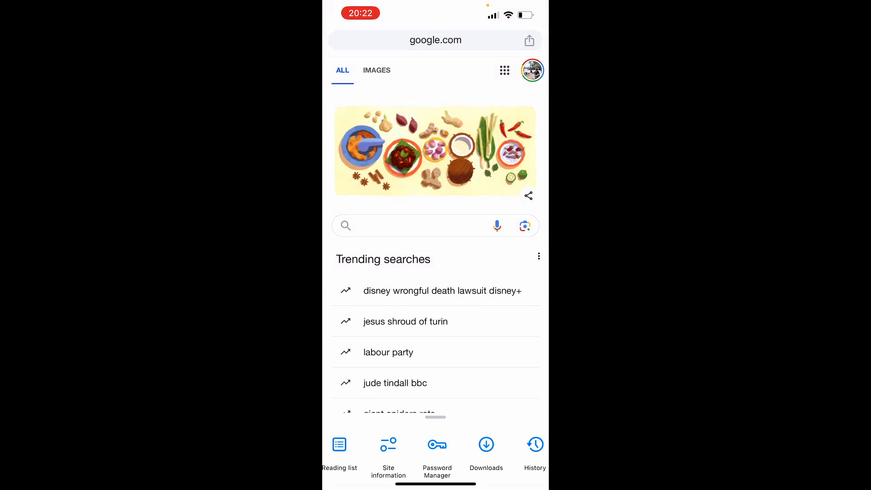
Open Chrome's Password Manager and unlock it by retrying Face ID
left_click(436, 444)
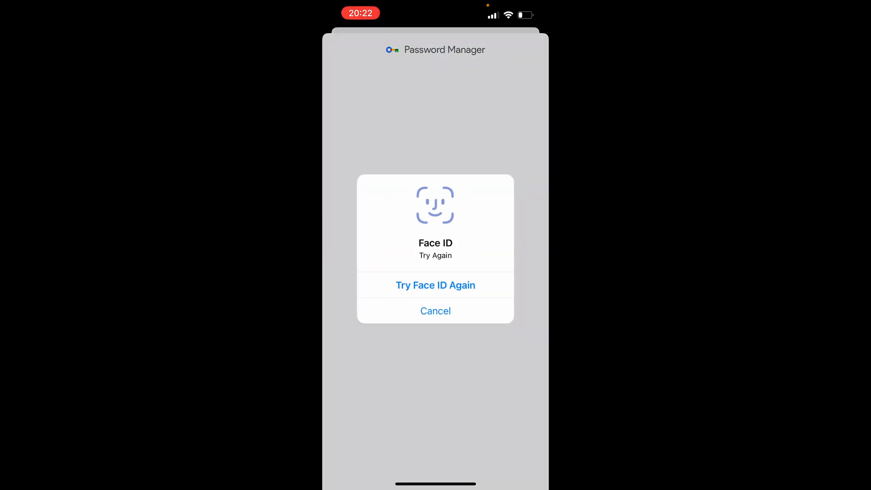
left_click(436, 285)
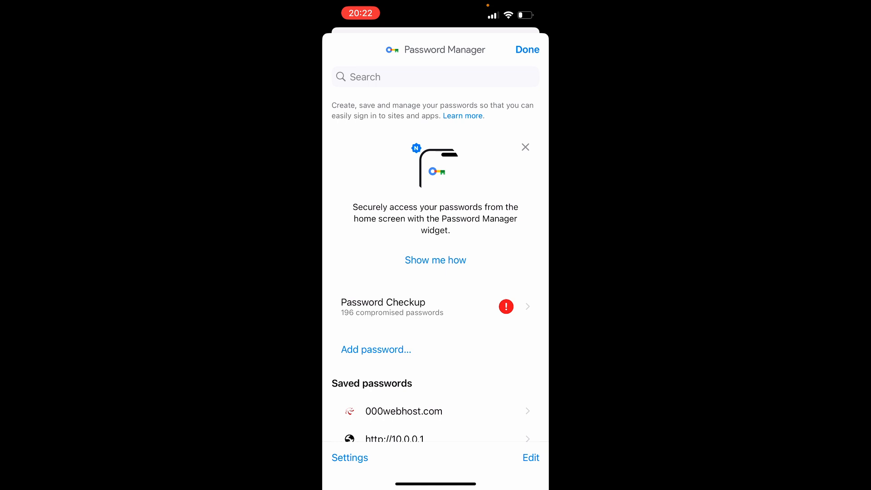